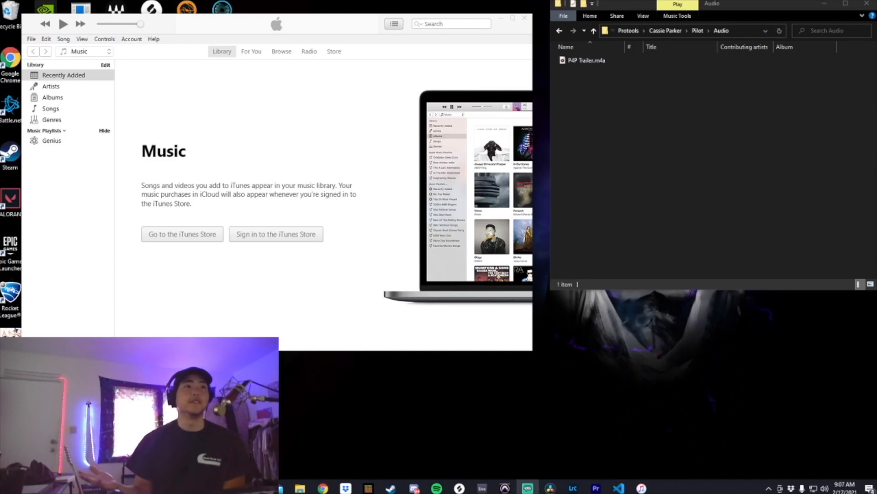
mouse_move(767, 241)
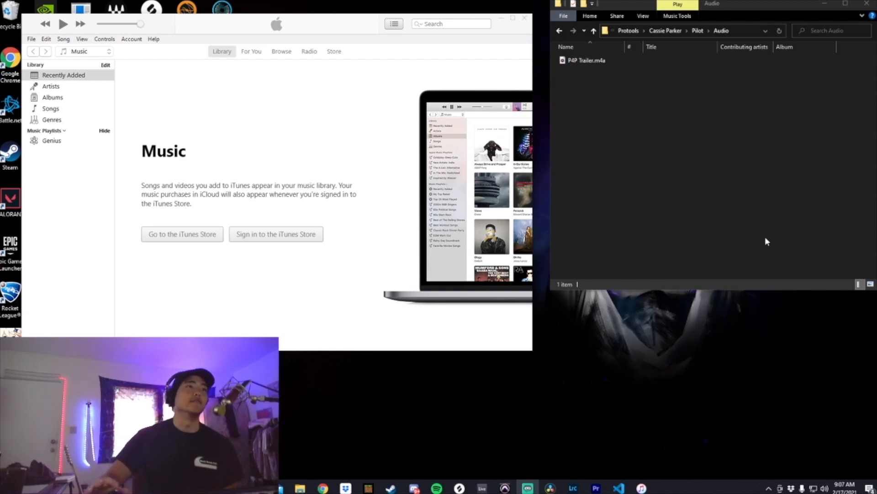
mouse_move(592, 73)
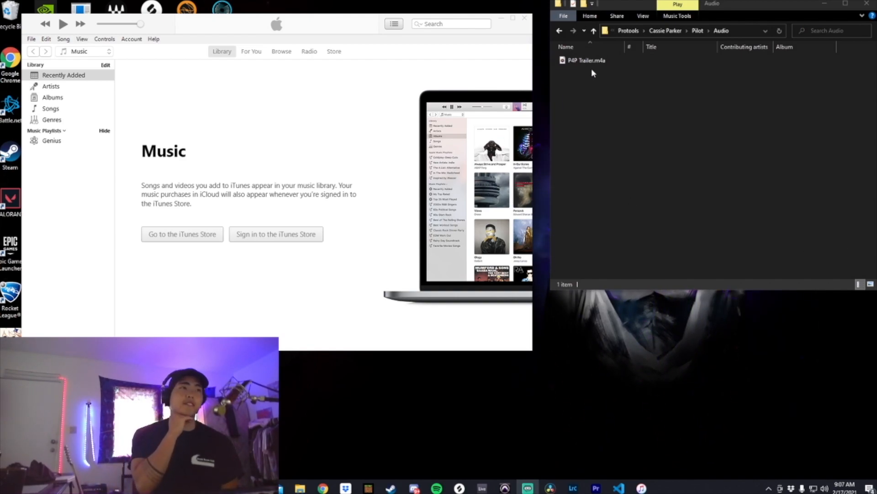
mouse_move(584, 78)
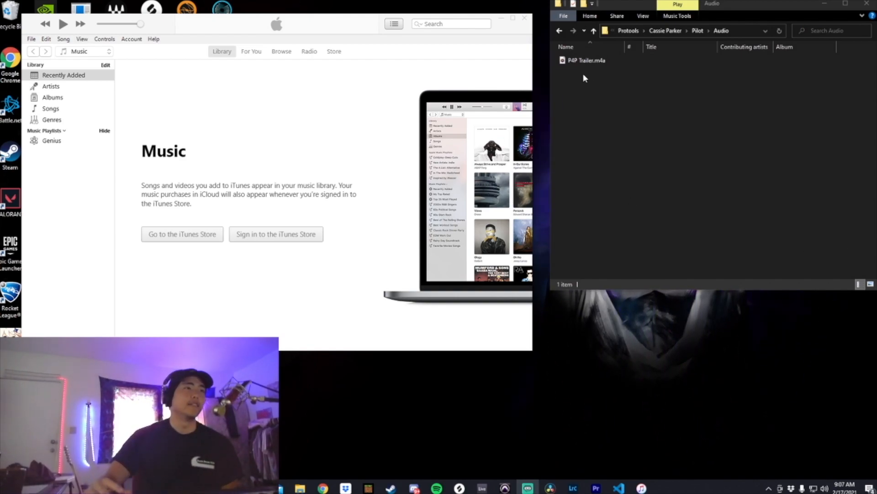
Open P4P Trailer.m4a from the Audio folder with iTunes and stop its playback.
left_click(585, 61)
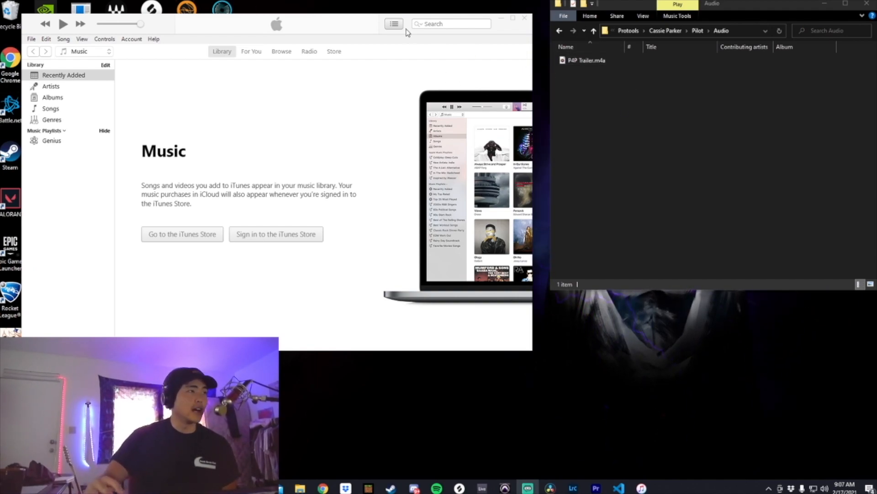
left_click(587, 60)
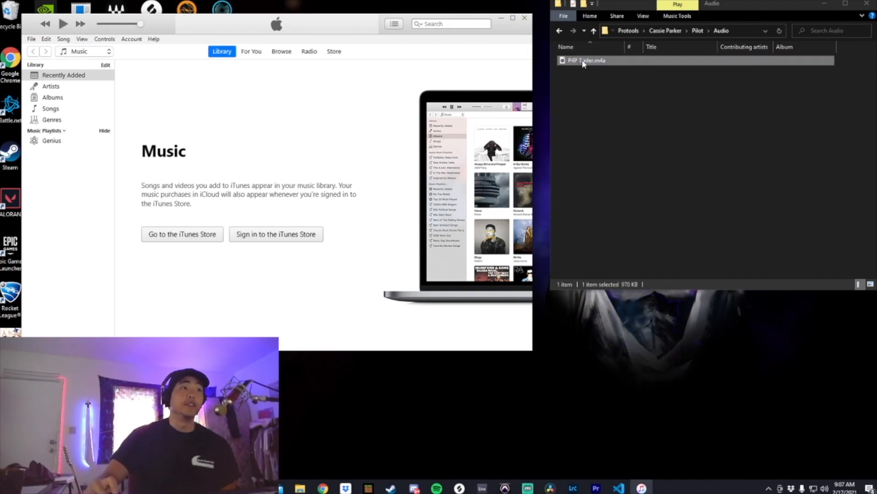
right_click(587, 61)
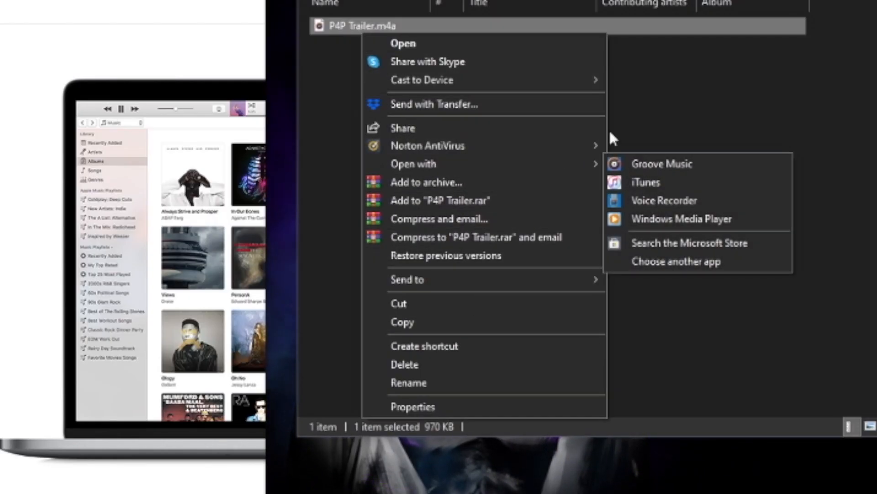
left_click(645, 182)
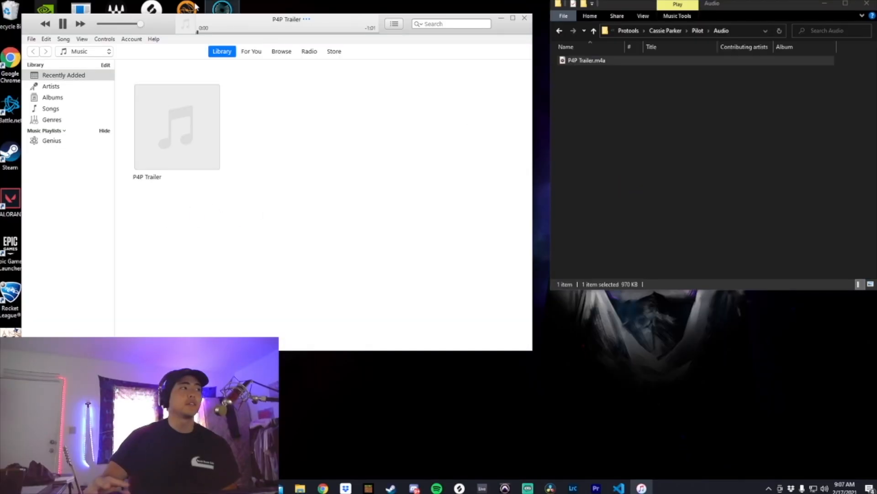
left_click(62, 24)
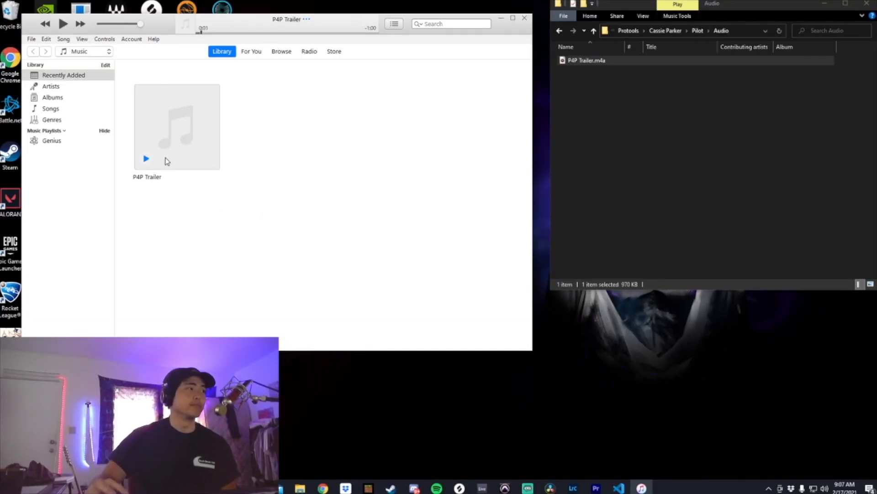
mouse_move(130, 90)
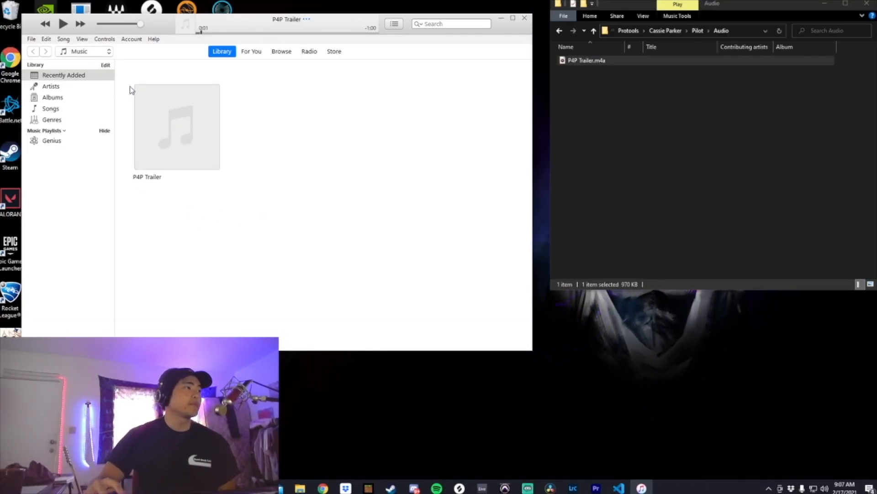
Reach the Import Settings under Edit > Preferences > General.
left_click(46, 39)
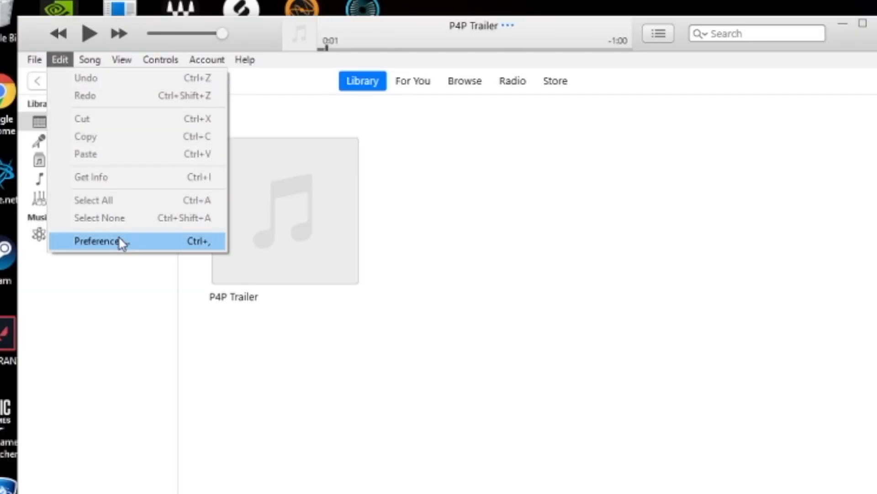
left_click(100, 240)
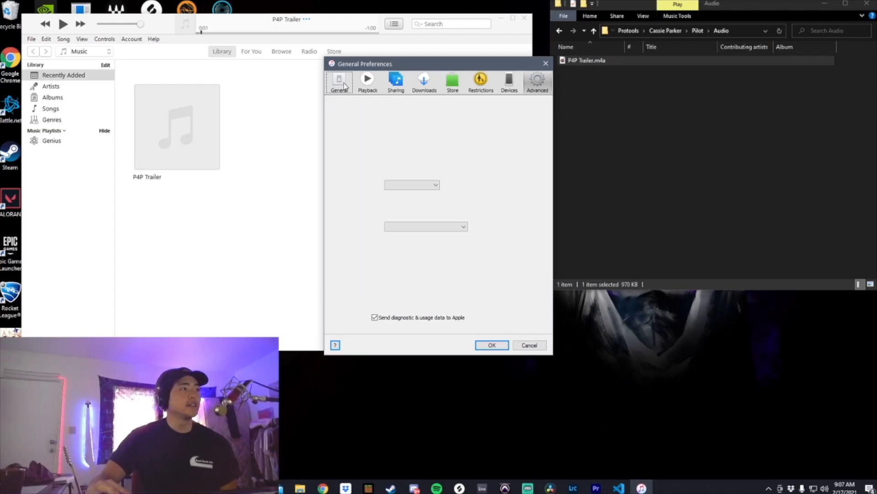
left_click(339, 82)
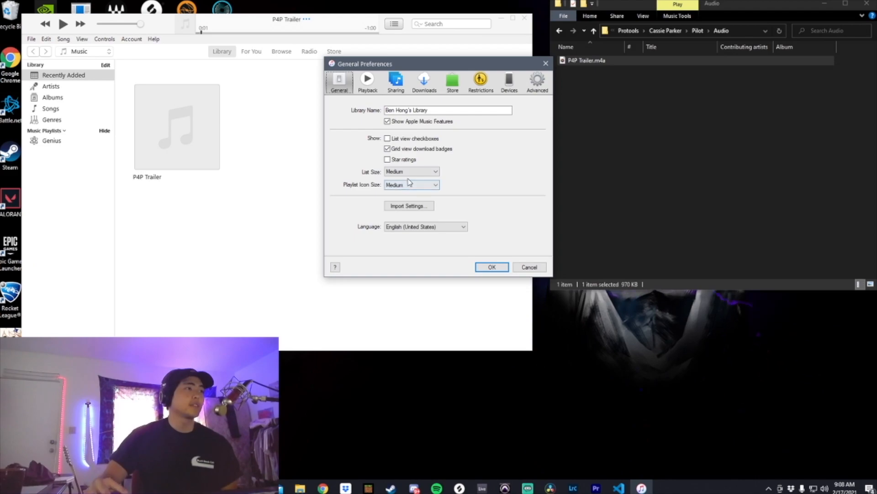
left_click(408, 205)
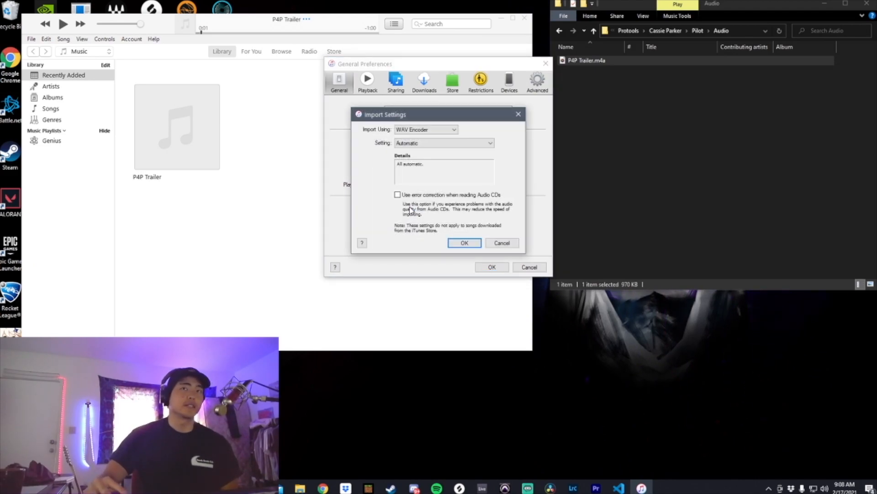
Set Import Using to WAV Encoder with automatic settings and confirm.
left_click(425, 129)
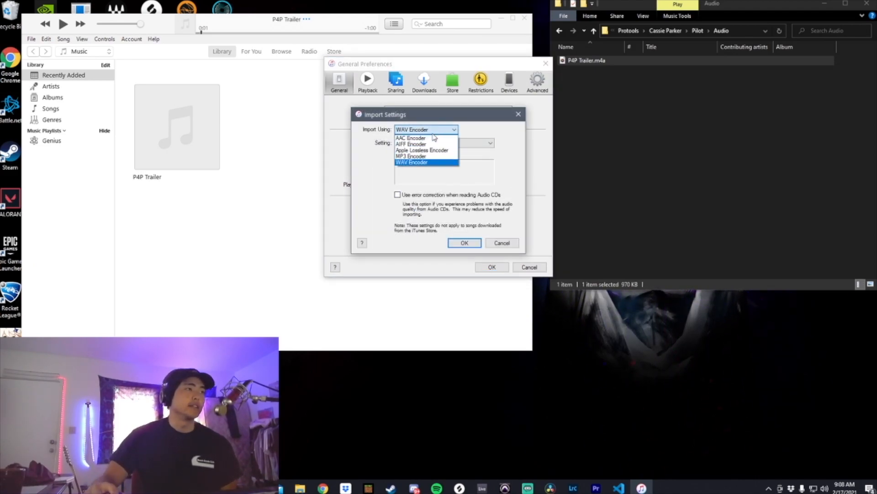
left_click(411, 138)
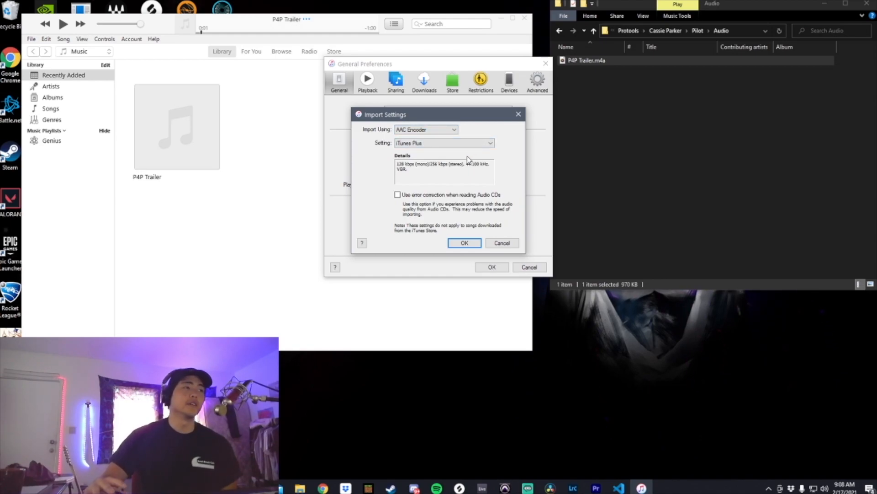
left_click(425, 129)
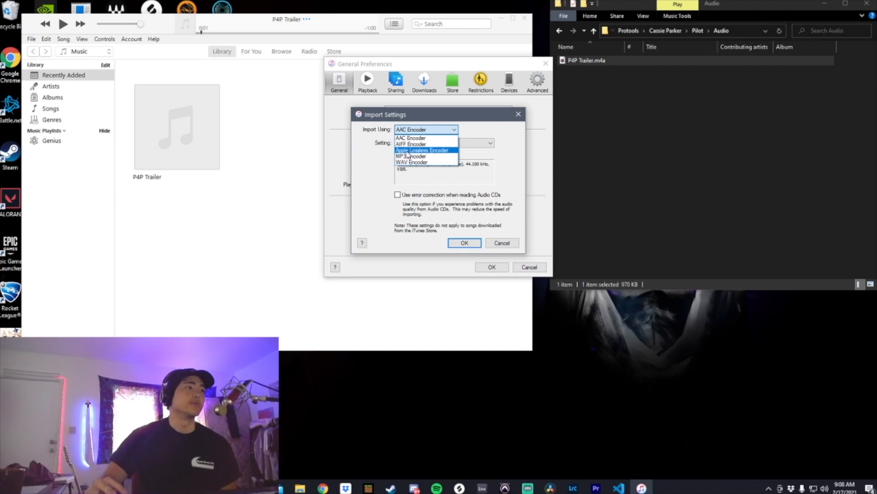
left_click(413, 162)
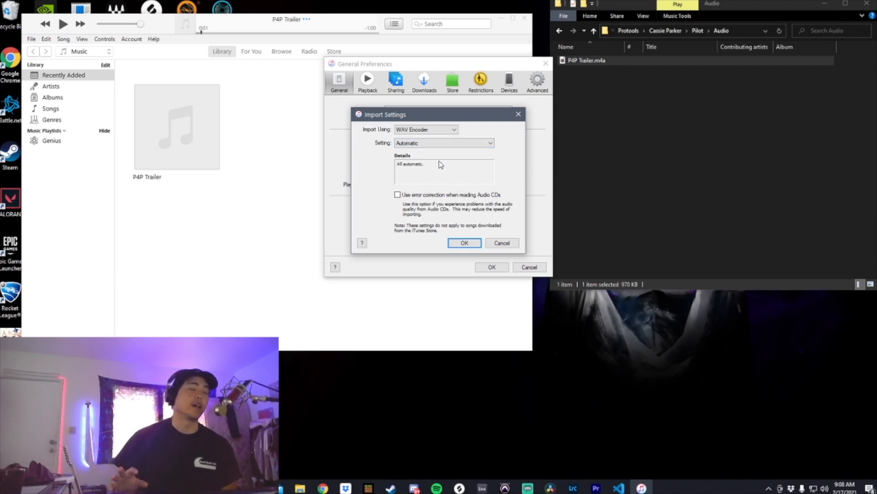
left_click(445, 143)
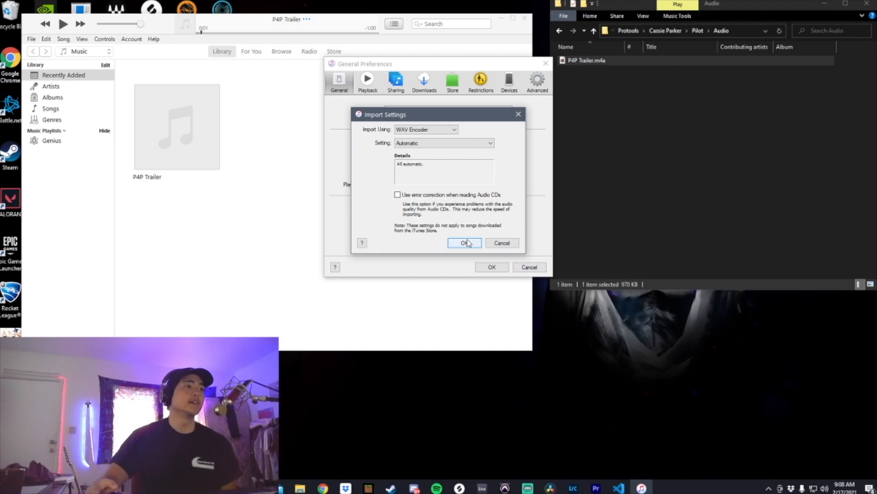
left_click(463, 242)
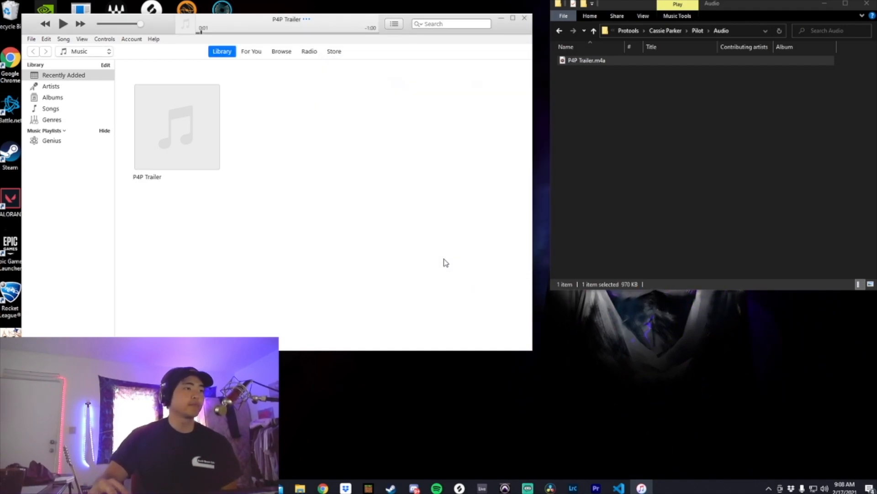
Select the P4P Trailer song and create a WAV version via File > Convert.
left_click(177, 127)
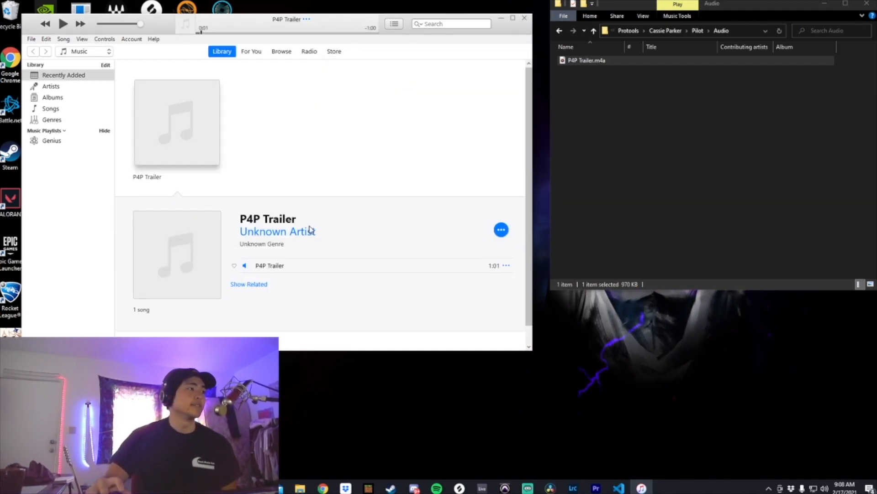
left_click(269, 265)
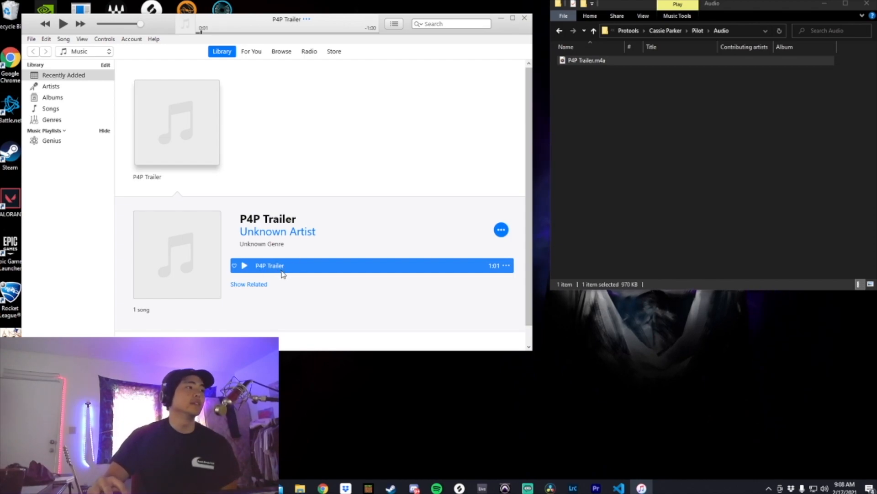
left_click(46, 39)
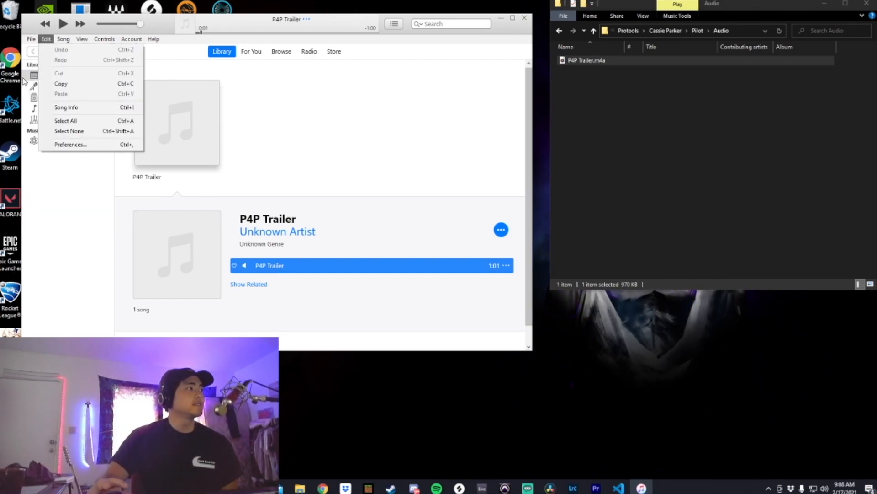
left_click(31, 39)
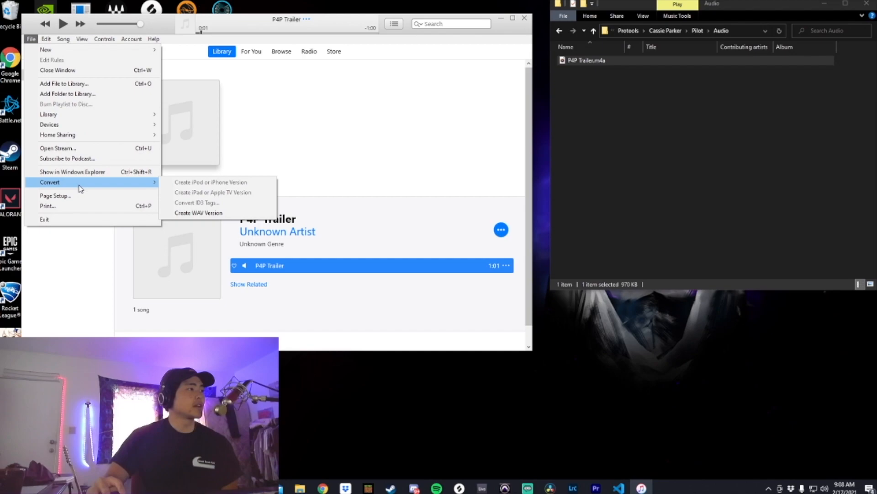
mouse_move(159, 182)
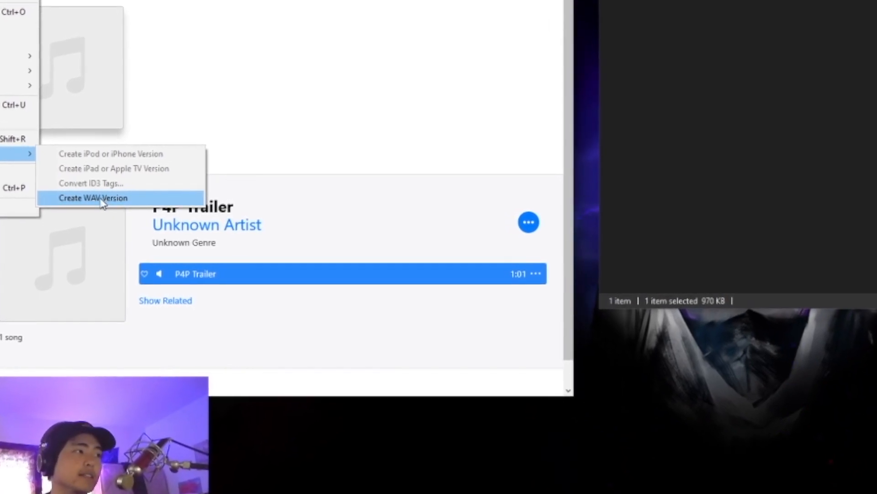
left_click(93, 197)
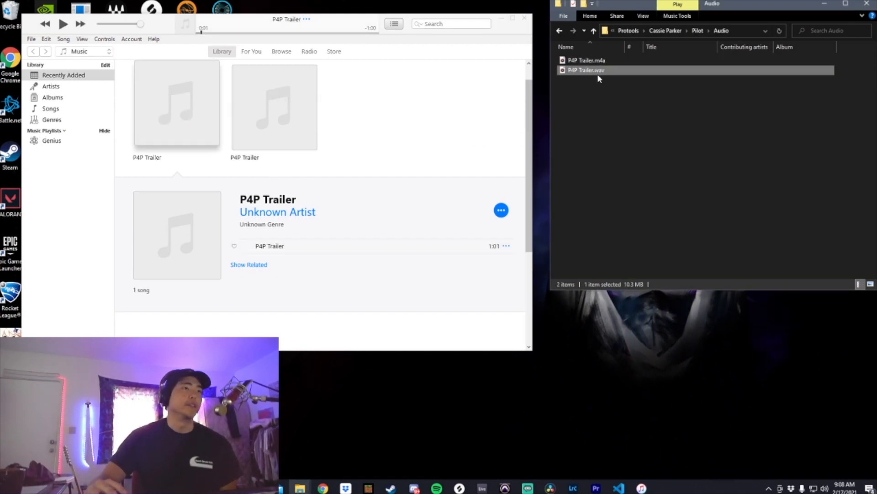
mouse_move(585, 70)
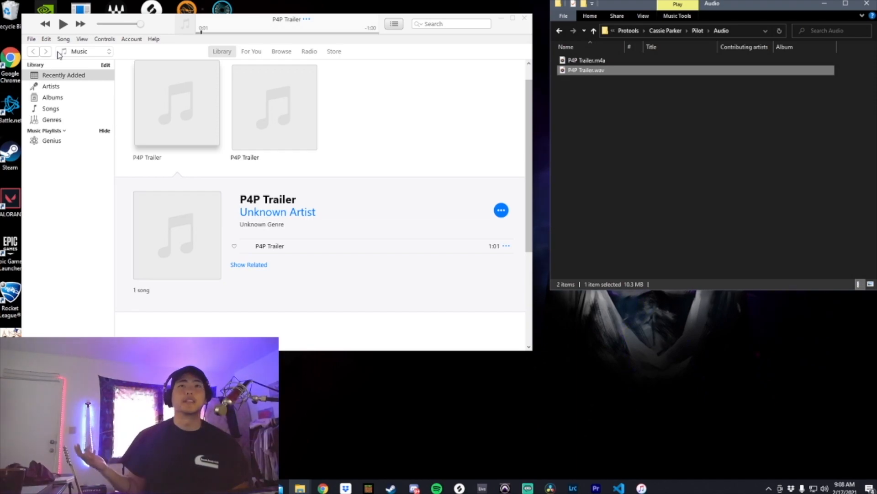
Show the Advanced preferences with the iTunes media folder location.
left_click(45, 39)
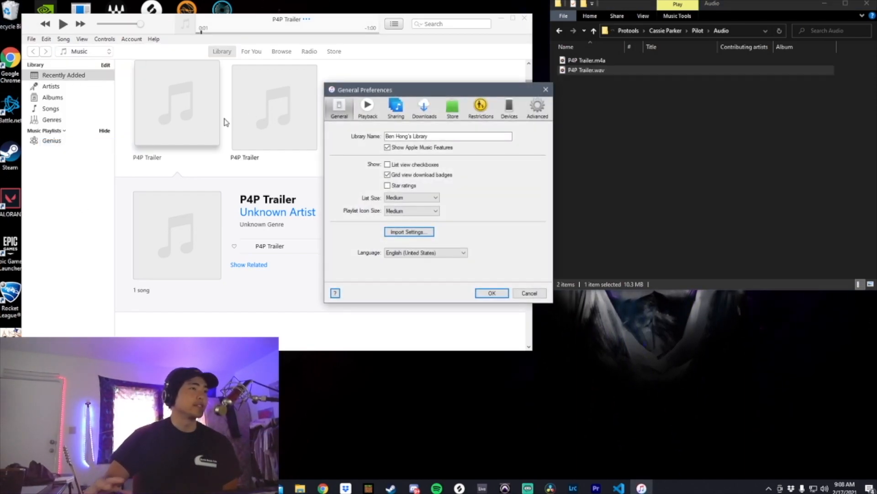
left_click(537, 106)
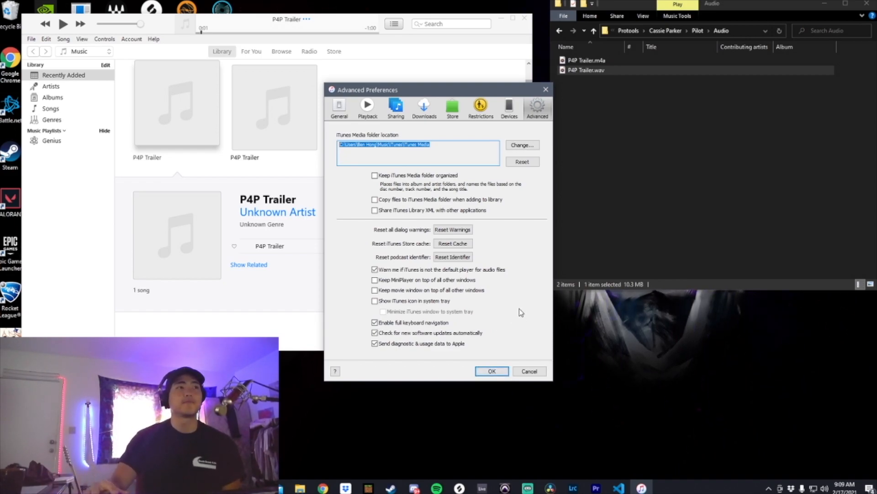
mouse_move(618, 259)
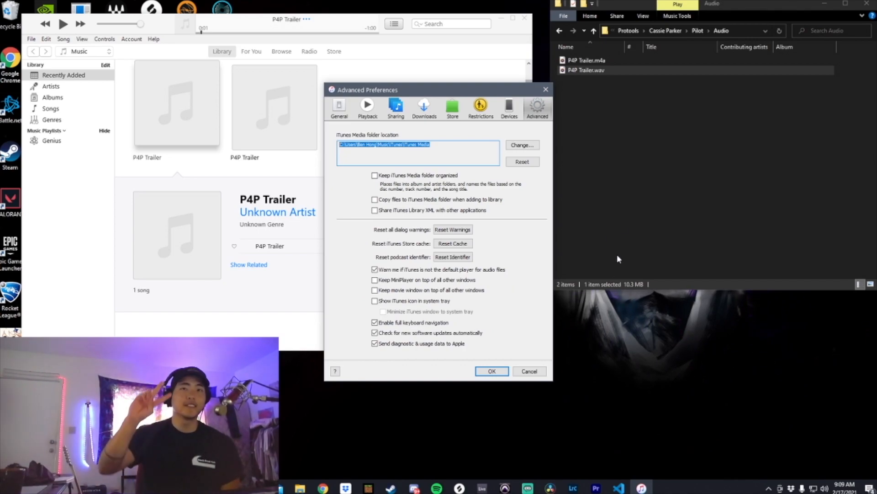